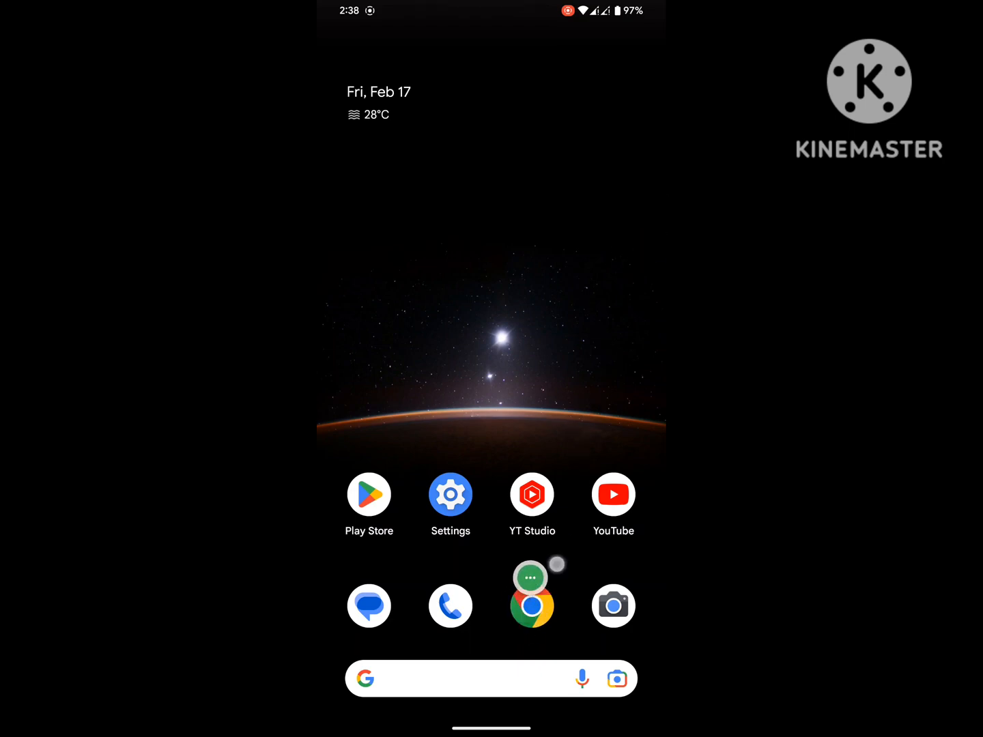
Step: Search Google in Chrome for 'google play services' from the recent searches
left_click(532, 607)
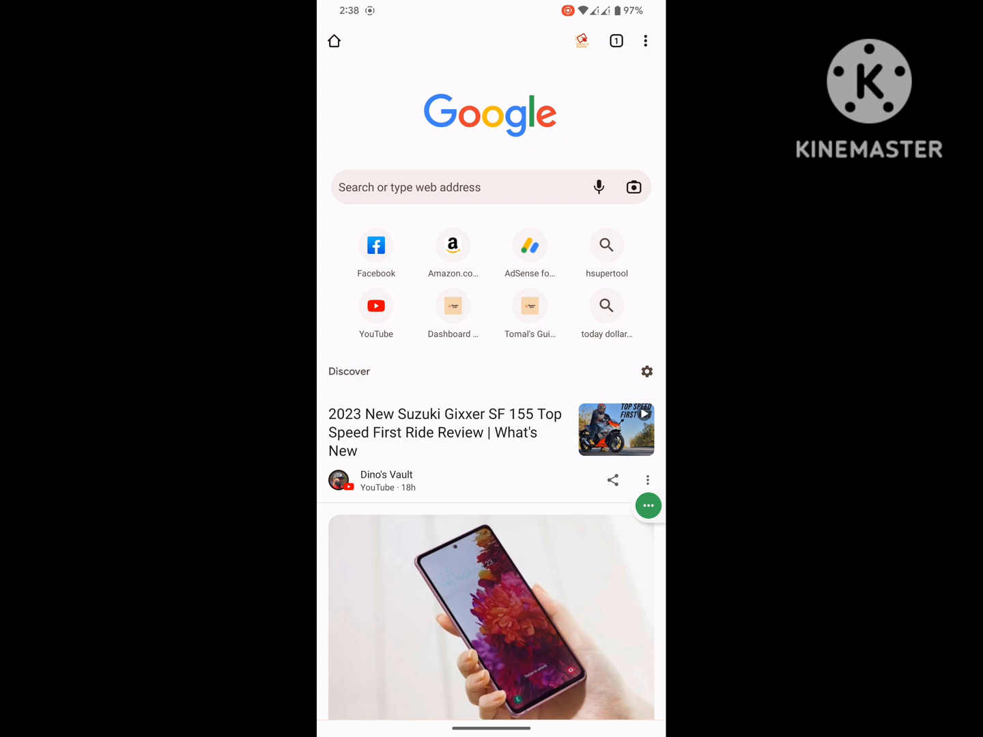
left_click(478, 187)
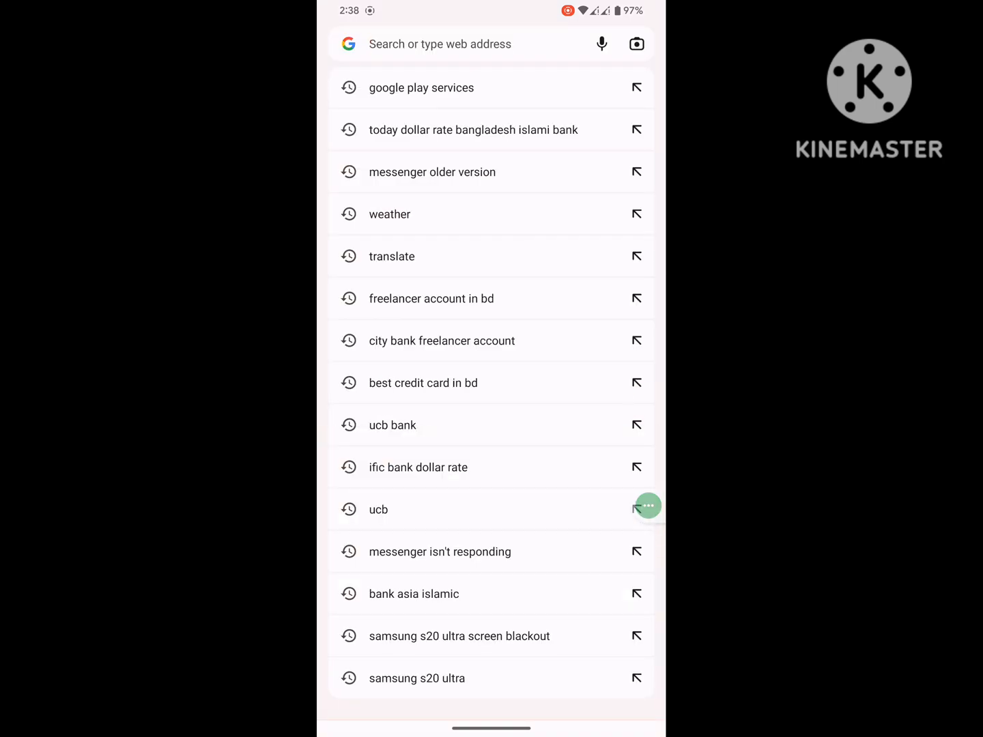
left_click(420, 87)
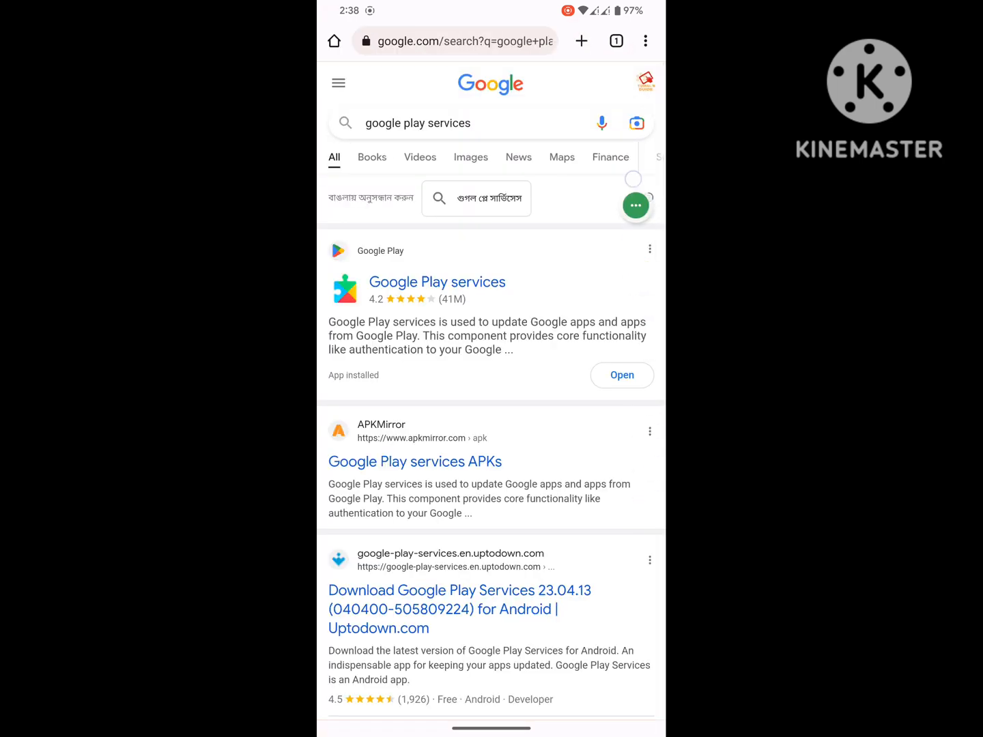
Step: Update Google Play services from its Play Store listing and return to the home screen
left_click(645, 41)
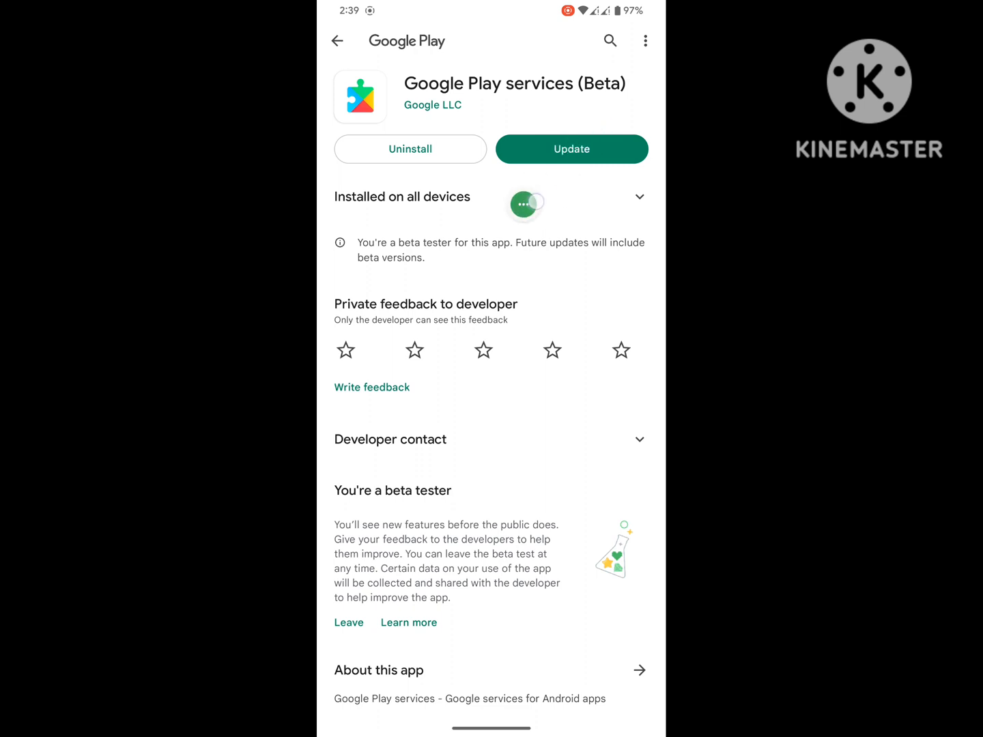
left_click(572, 149)
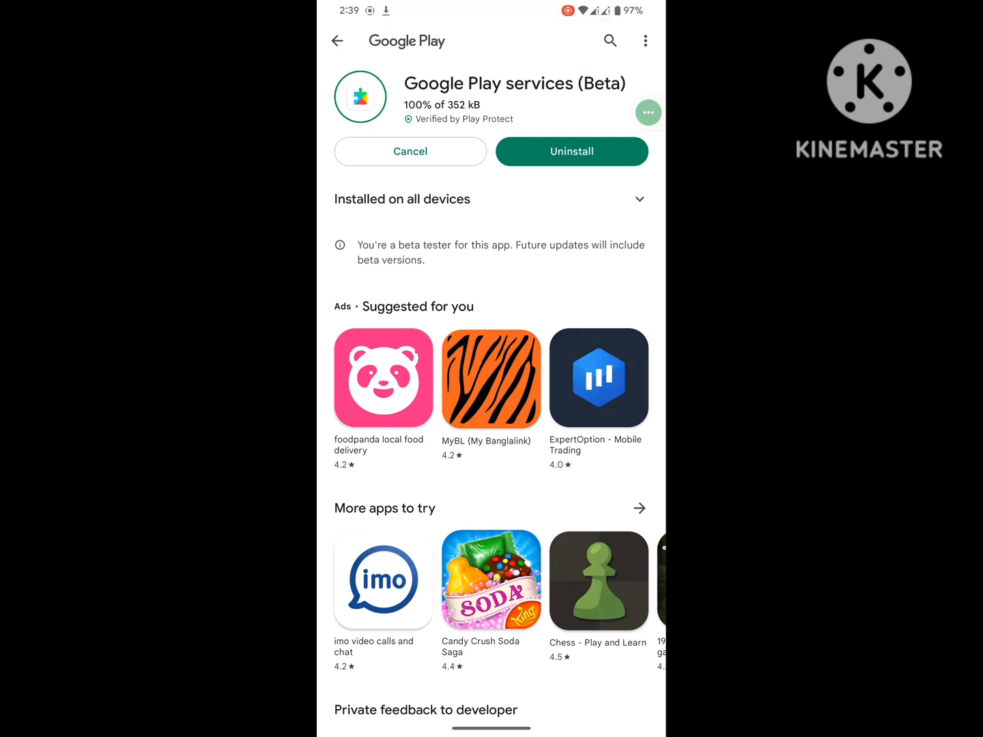
left_click(572, 150)
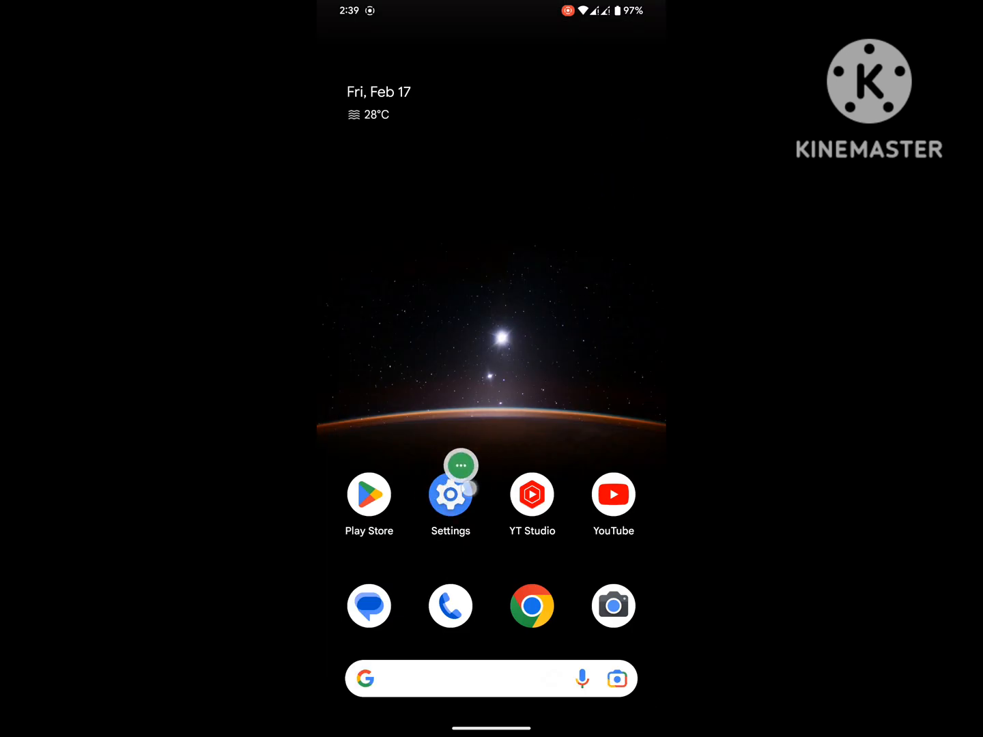
Step: Find Google Play services in Settings' full apps list by searching 'goo' and show its App info
left_click(451, 494)
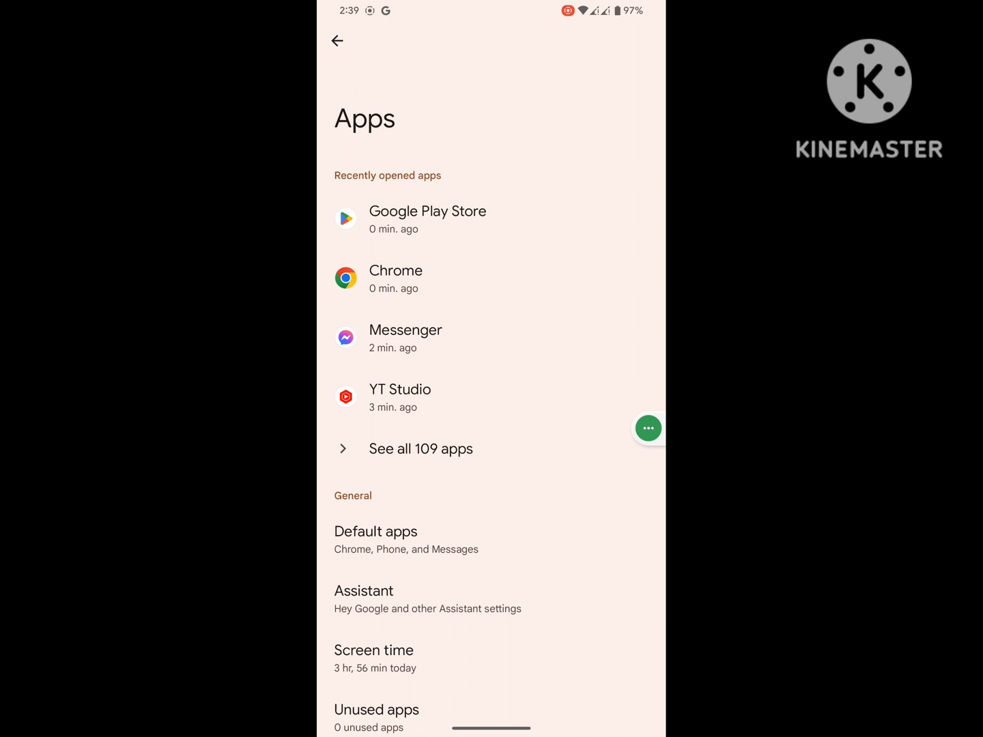
left_click(420, 447)
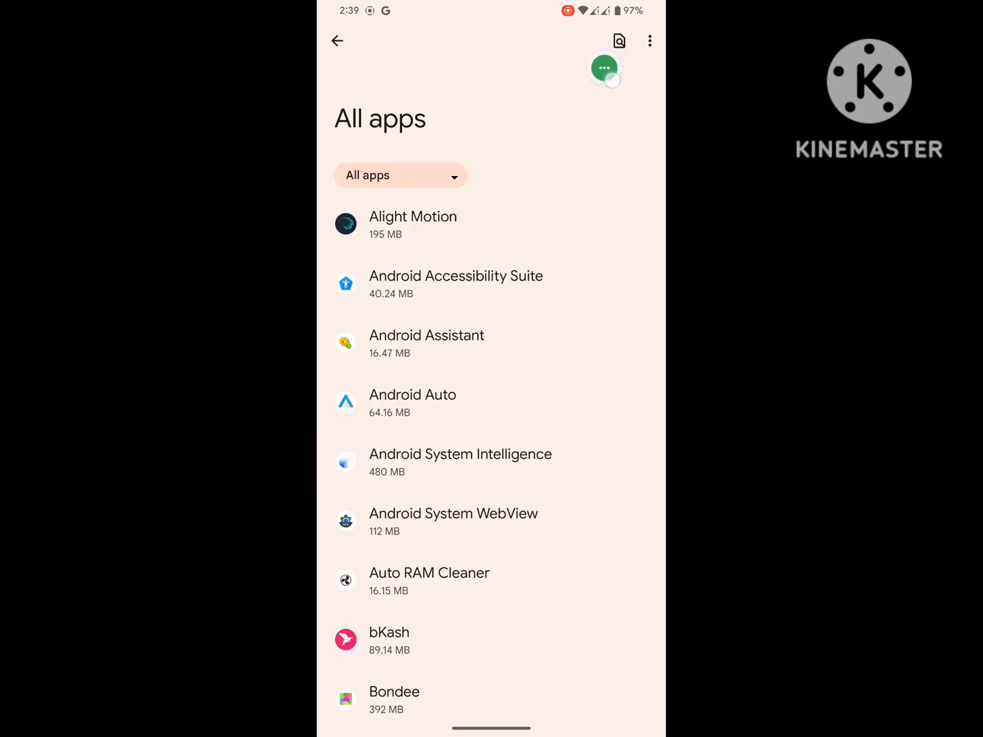
left_click(617, 41)
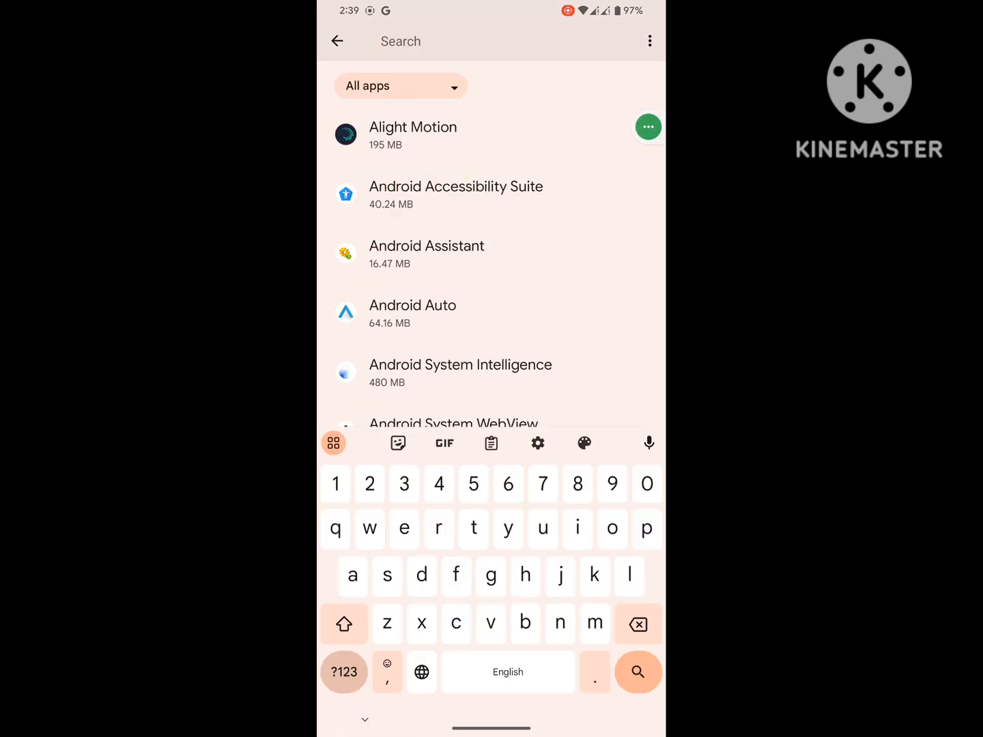
type("goo")
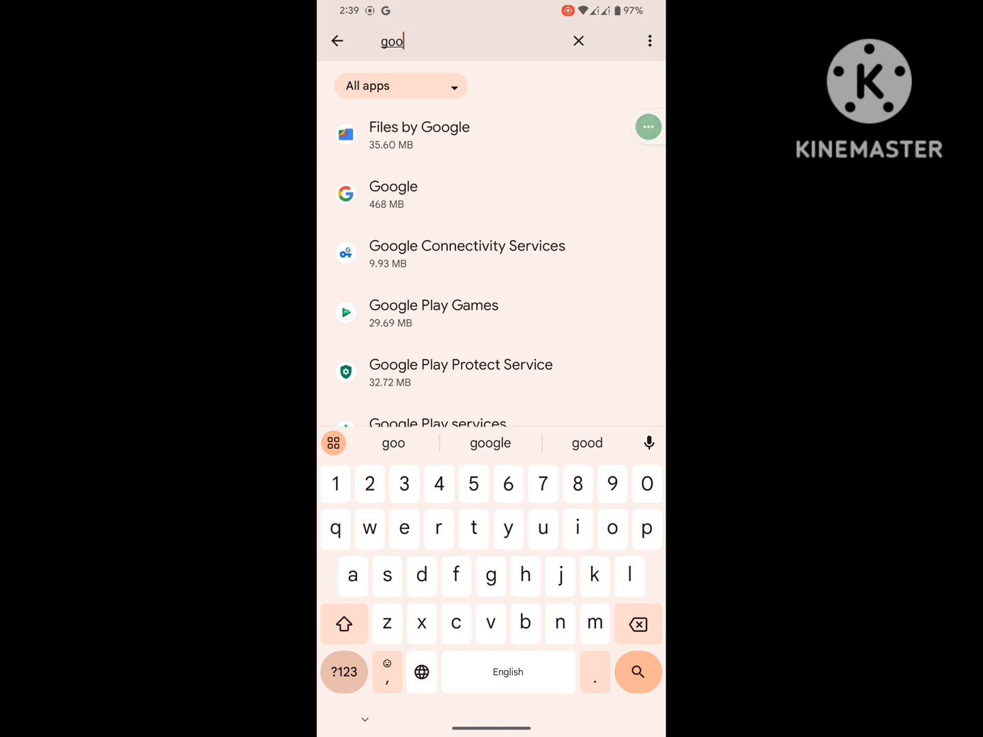
left_click(366, 719)
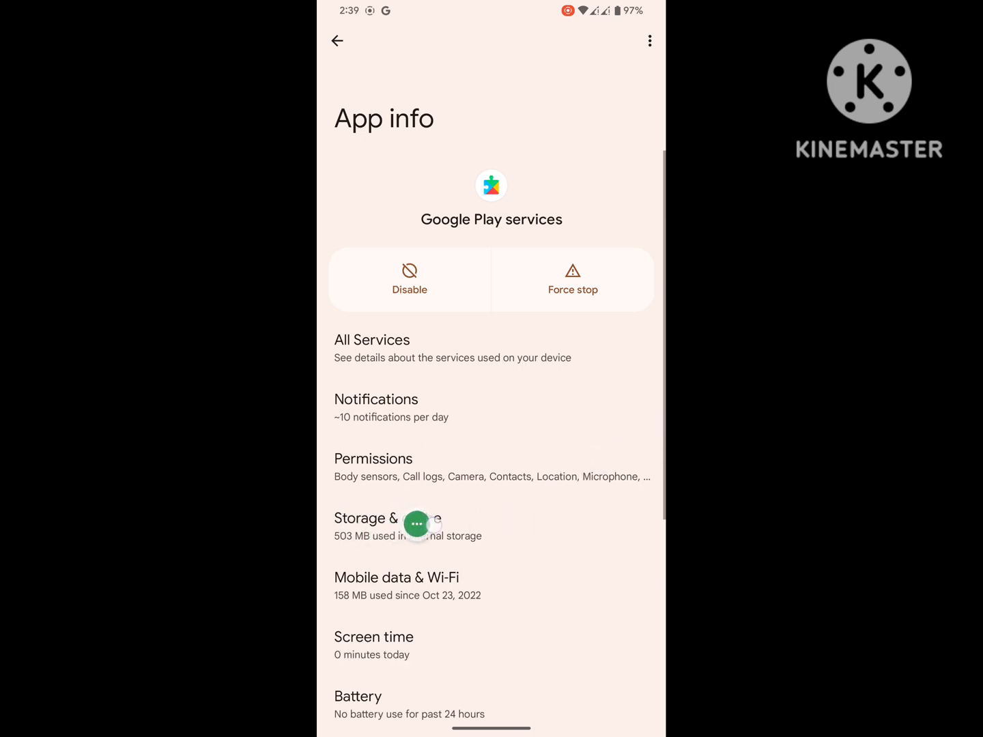
Step: Clear all stored data for Google Play services via Storage & cache > Manage space
left_click(407, 526)
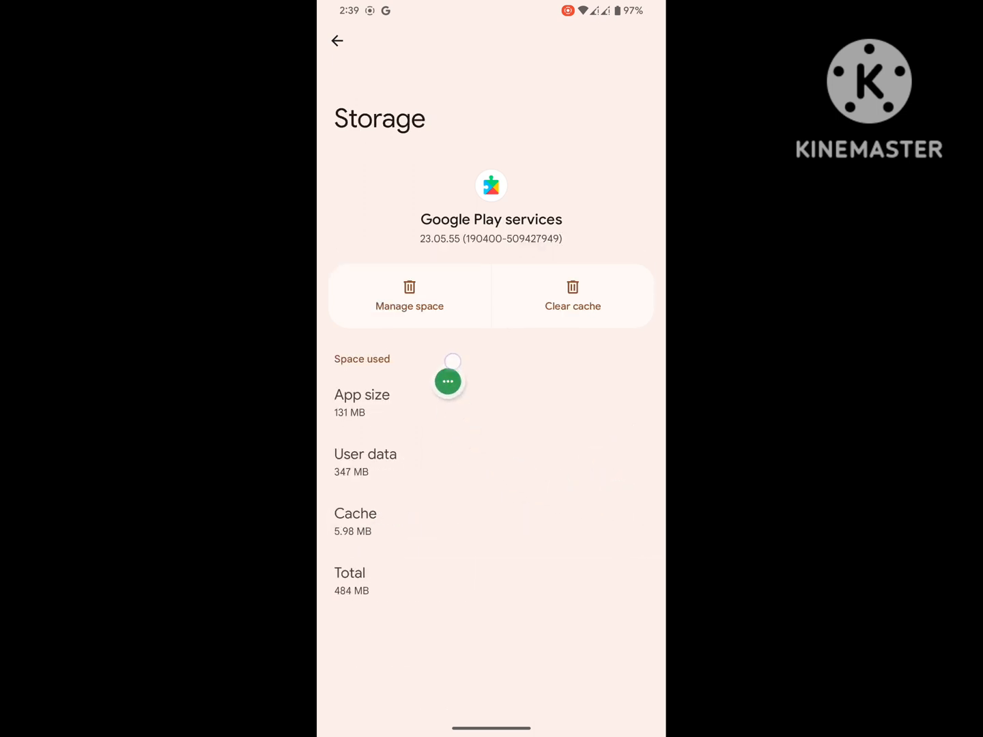
left_click(409, 296)
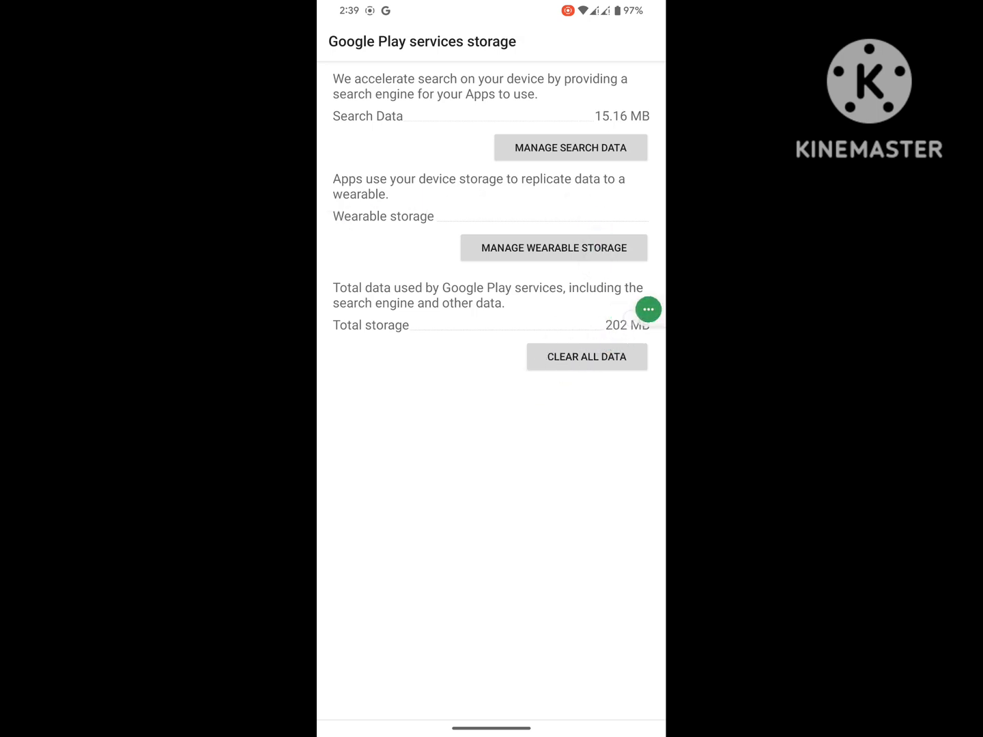
left_click(587, 356)
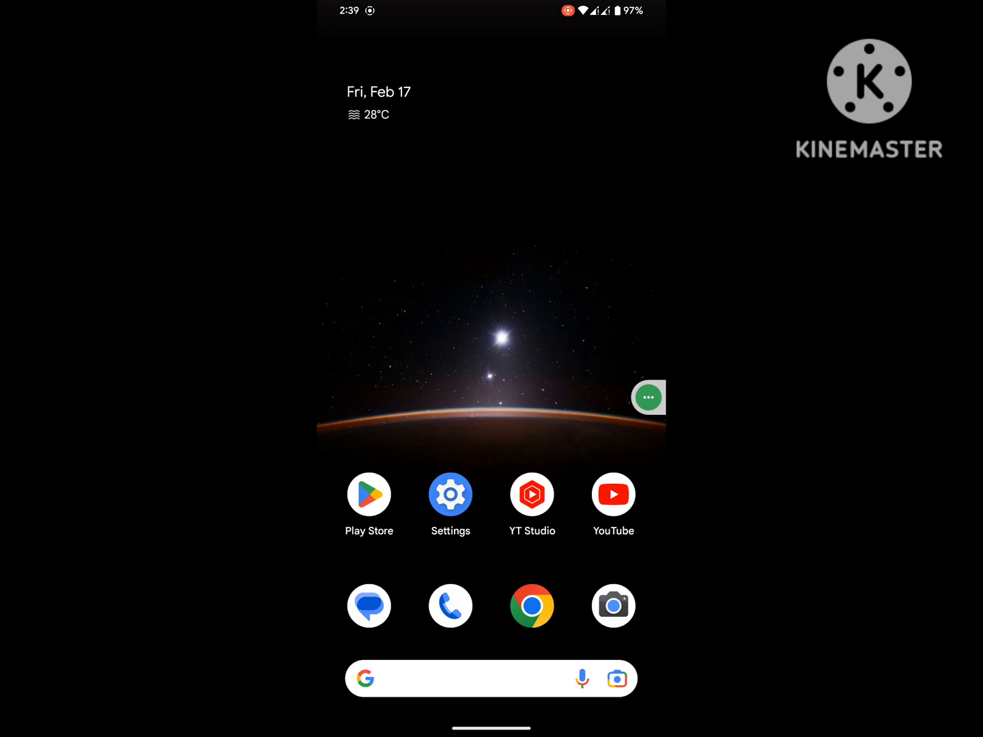
Step: Restart the phone from the power menu
key("POWER")
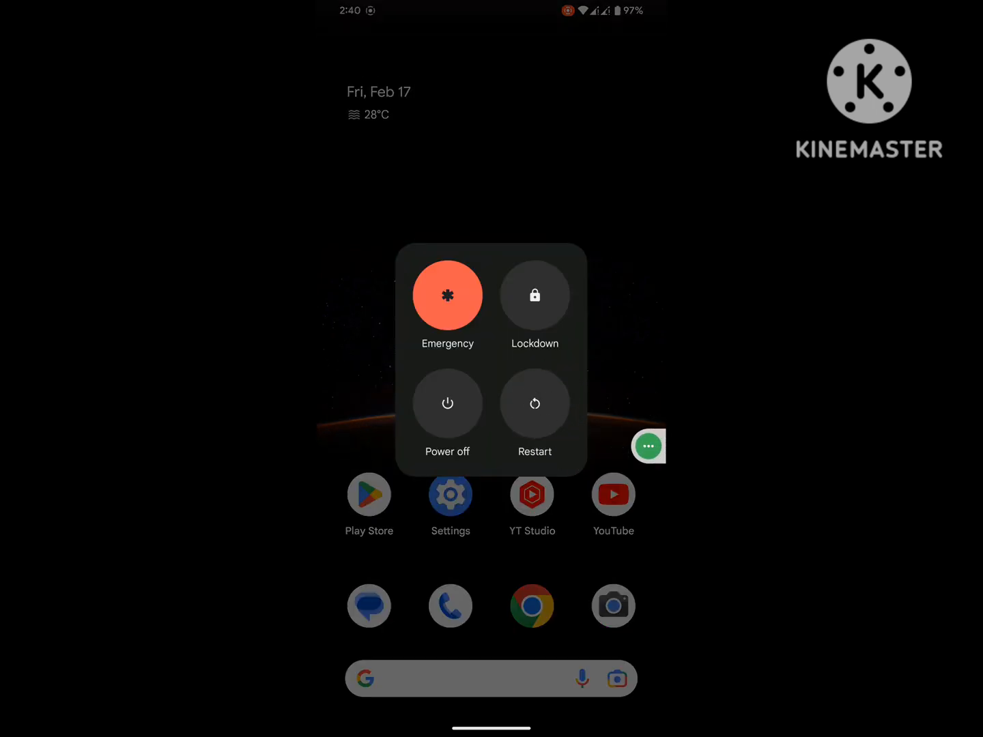
left_click(534, 295)
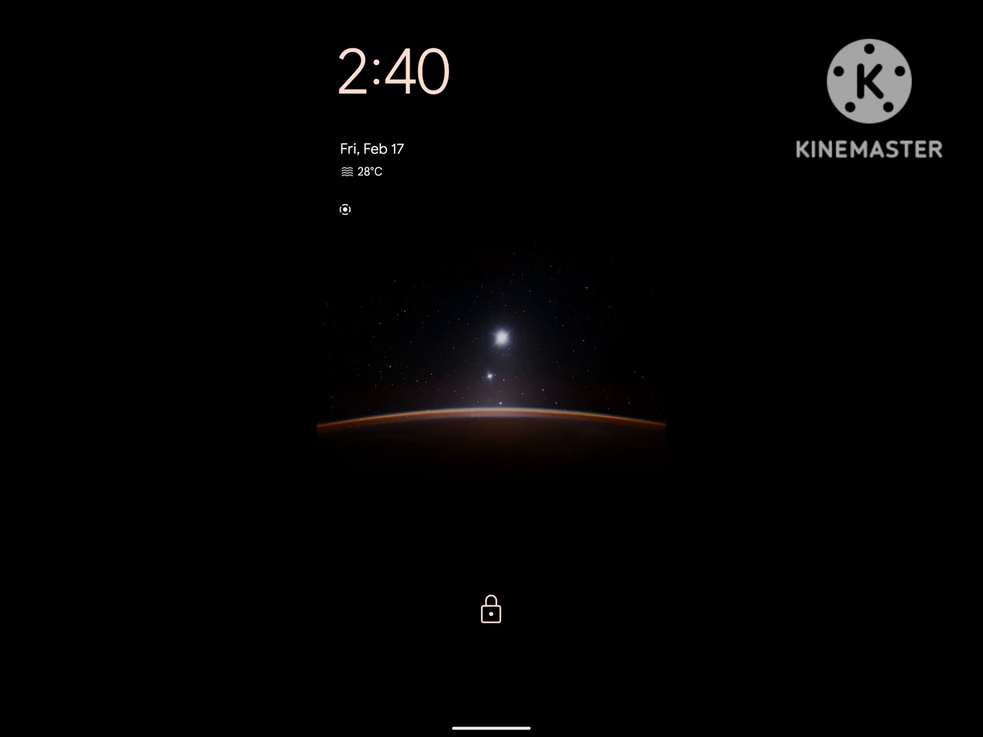